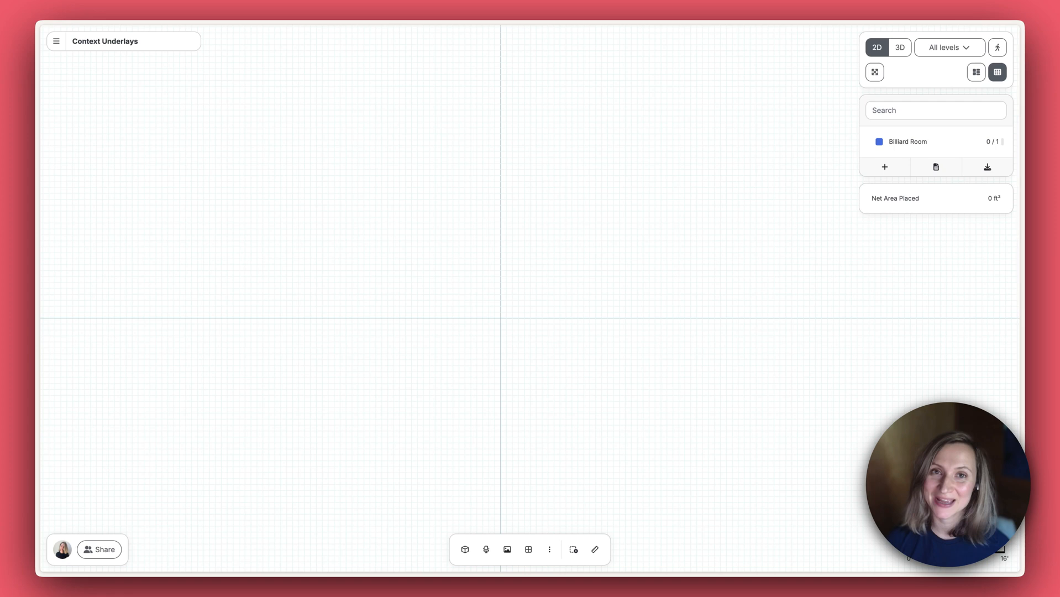
{"action": "mouse_move", "coordinate": [538, 109]}
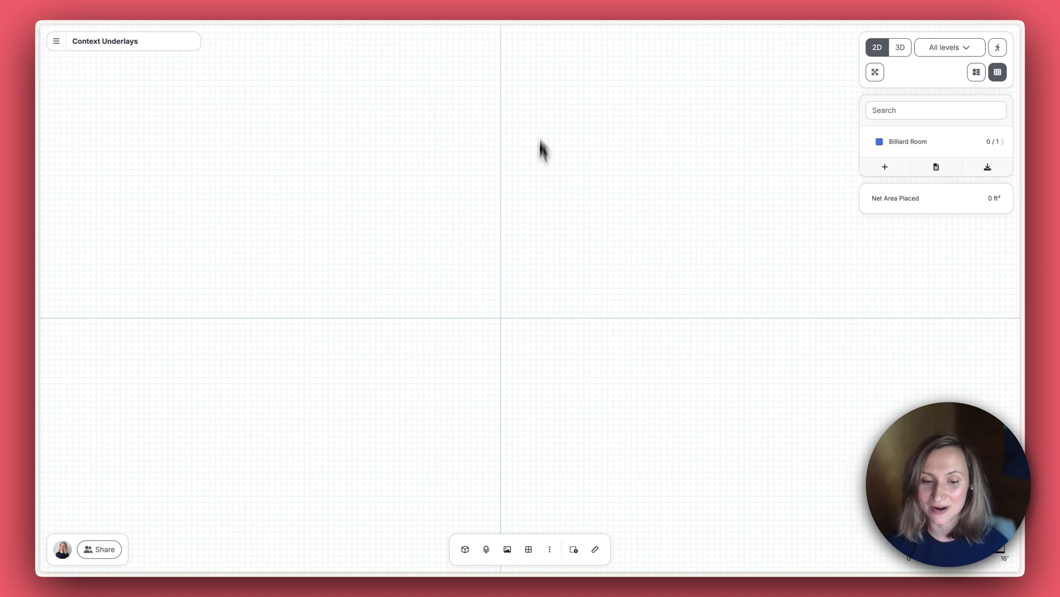
Import the mansion floor-plan picture as an image underlay on Level 1.
{"action": "left_click", "coordinate": [506, 549]}
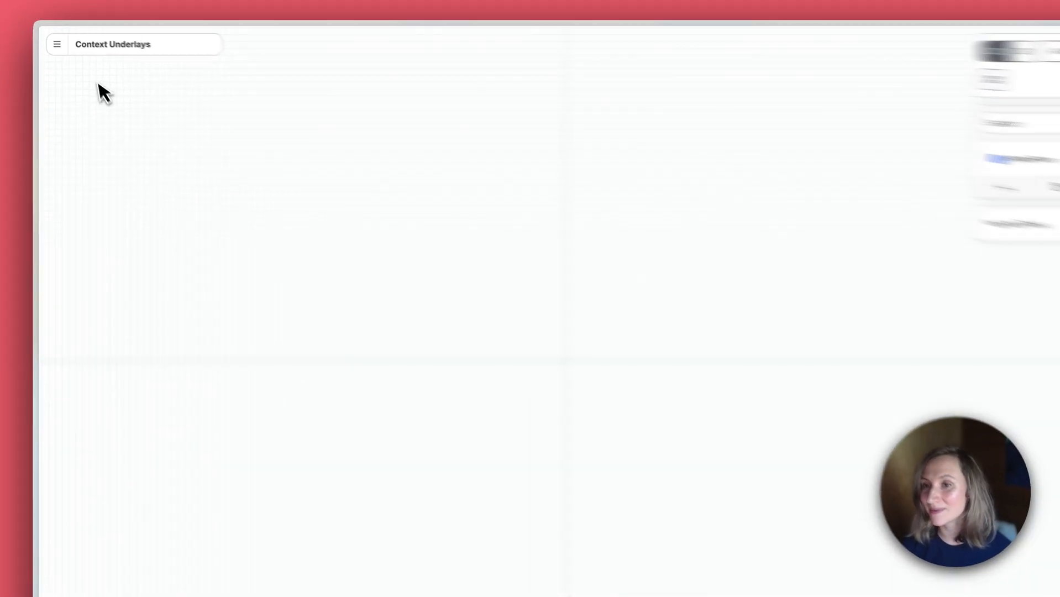
{"action": "left_click", "coordinate": [58, 44]}
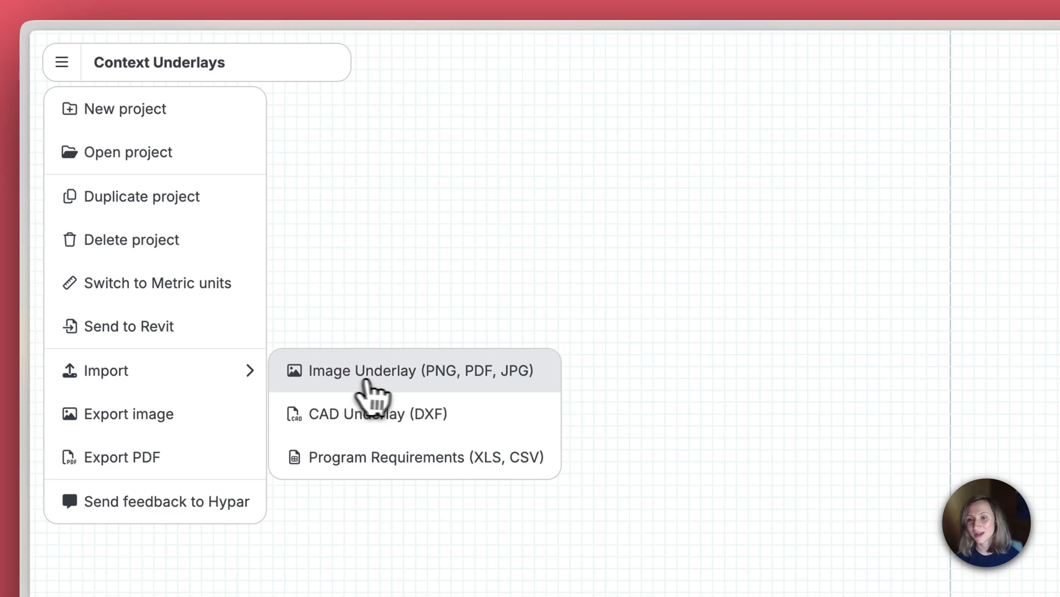
{"action": "left_click", "coordinate": [412, 370]}
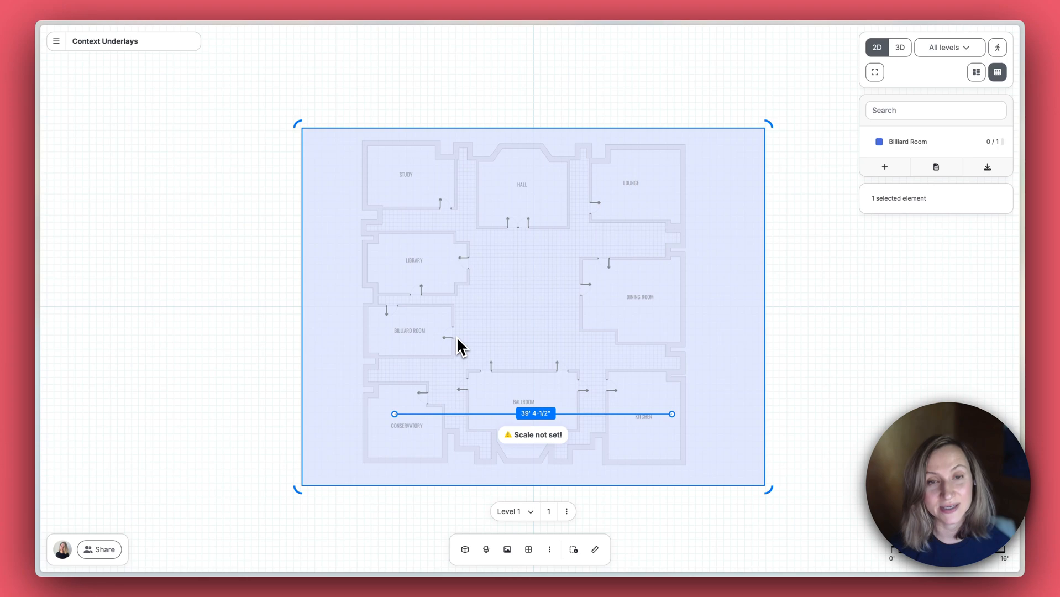
Set the underlay scale from a measured known distance and reposition the plan image.
{"action": "left_click_drag", "start_coordinate": [394, 413], "coordinate": [451, 329]}
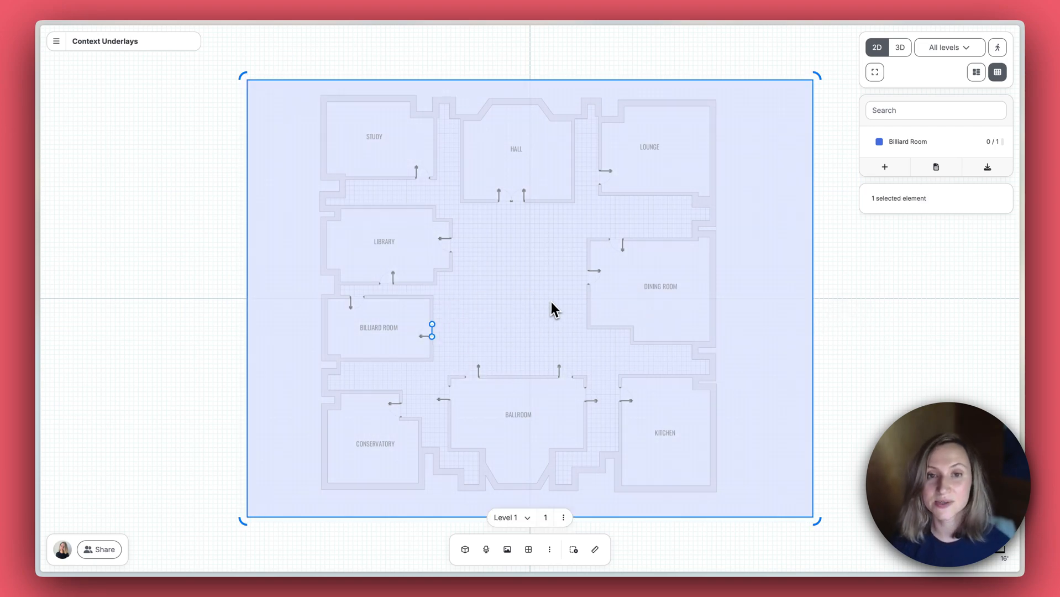
{"action": "left_click_drag", "start_coordinate": [554, 308], "coordinate": [543, 312]}
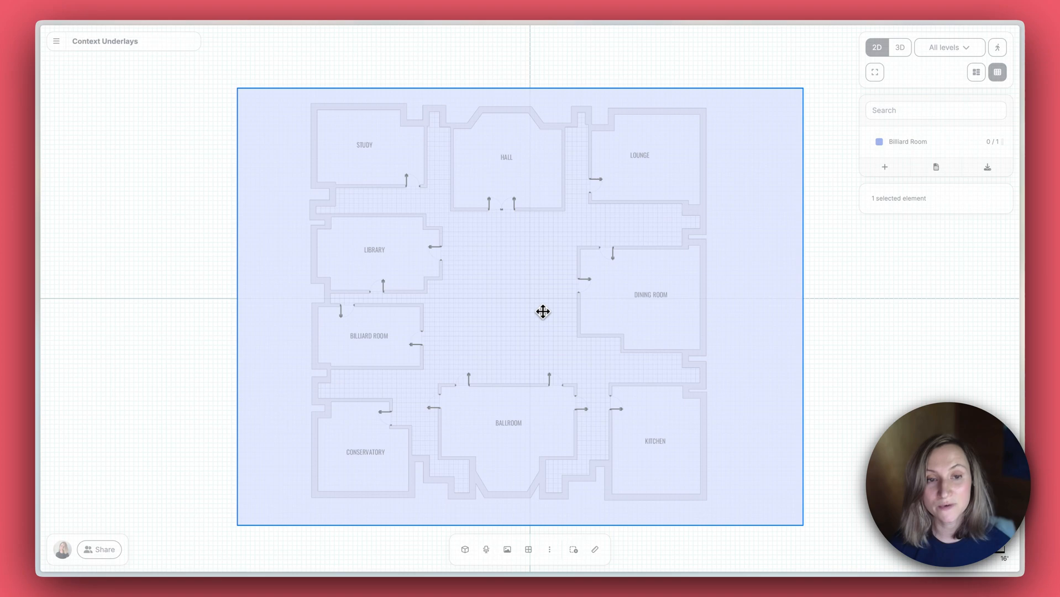
In 3D view, move the floor-plan image underlay to Level 2.
{"action": "left_click", "coordinate": [900, 47]}
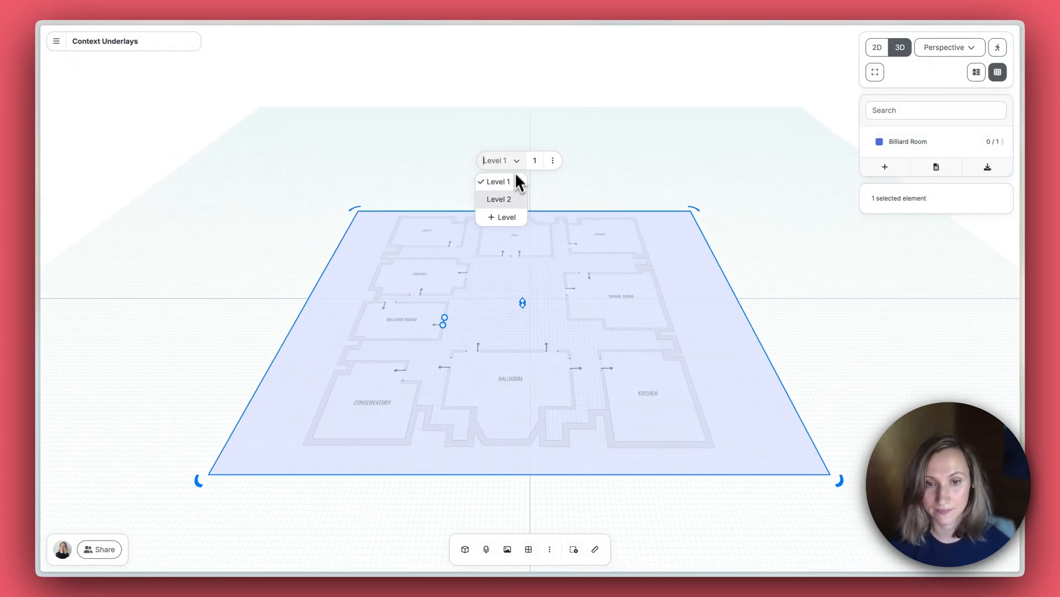
{"action": "left_click", "coordinate": [498, 199]}
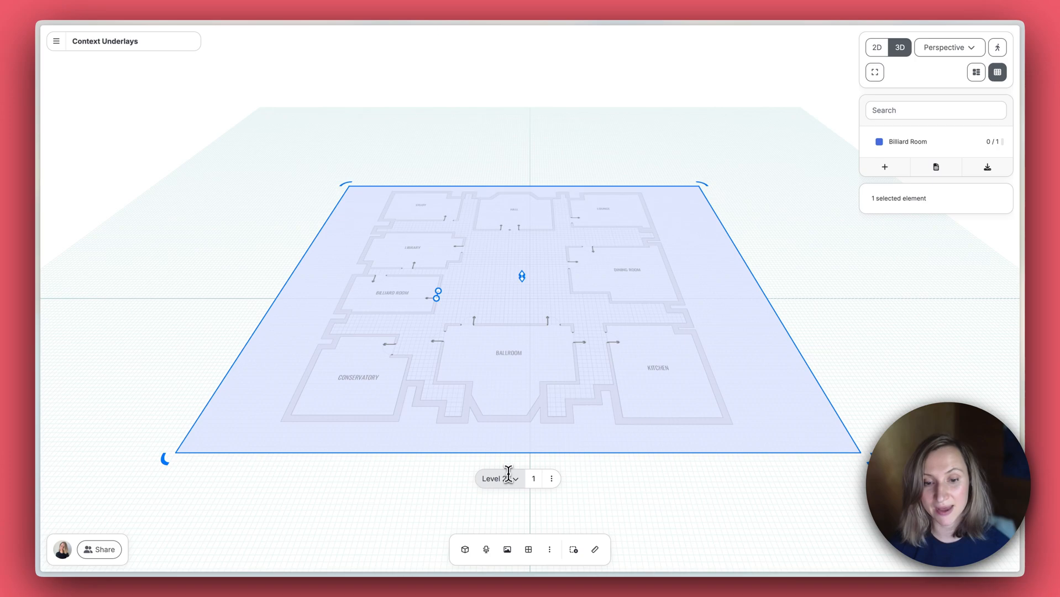
{"action": "left_click", "coordinate": [499, 478]}
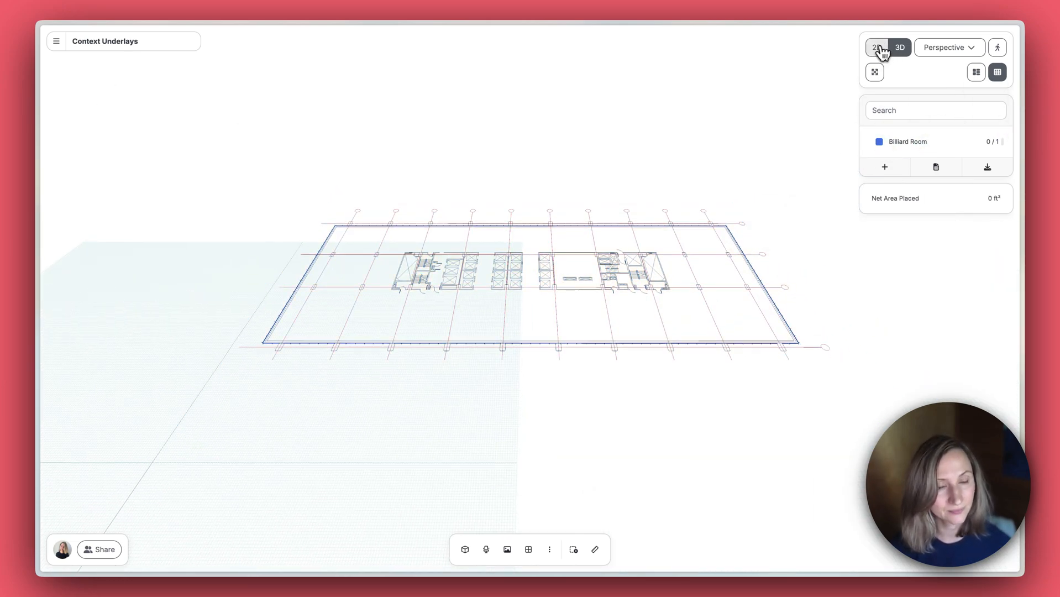
In 2D, drag the 300 ft² Billiard Room onto the office floor plan.
{"action": "left_click", "coordinate": [876, 48]}
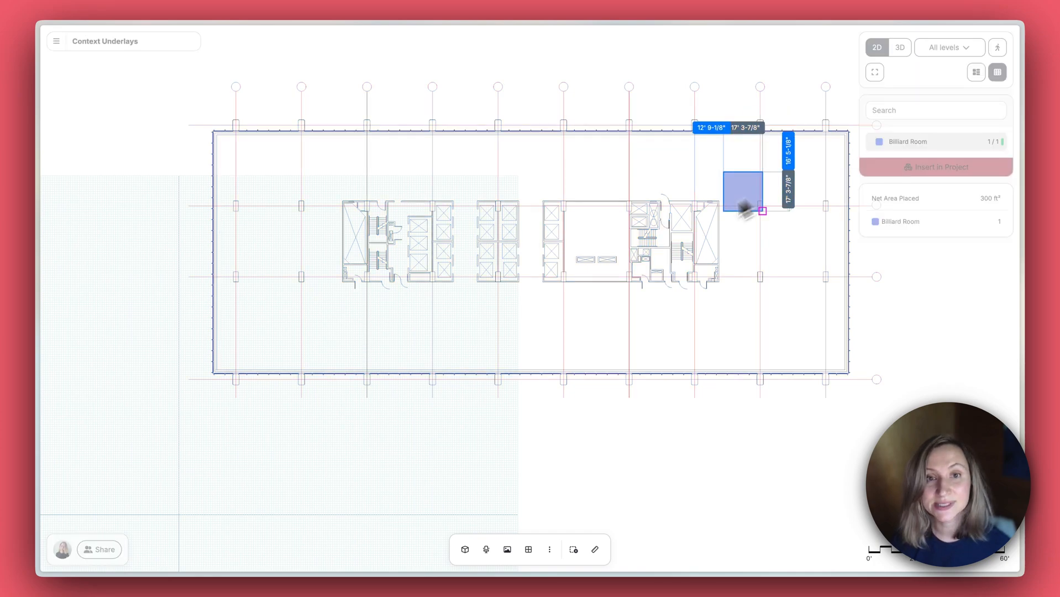
{"action": "left_click_drag", "start_coordinate": [742, 189], "coordinate": [581, 327]}
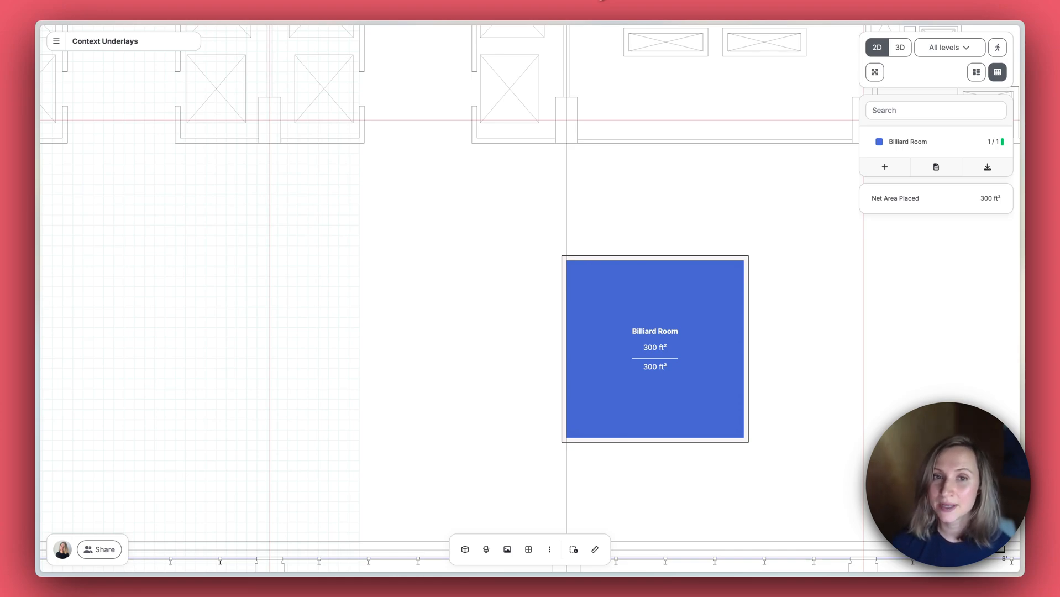
Open the Send feedback to Hypar form from the profile avatar menu.
{"action": "left_click", "coordinate": [61, 549]}
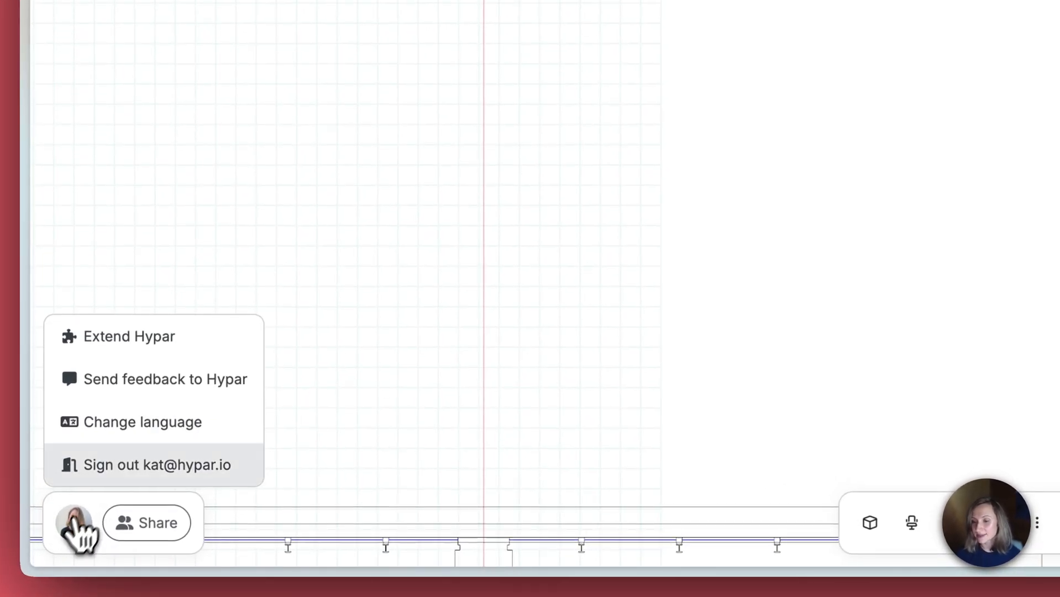
{"action": "left_click", "coordinate": [165, 378]}
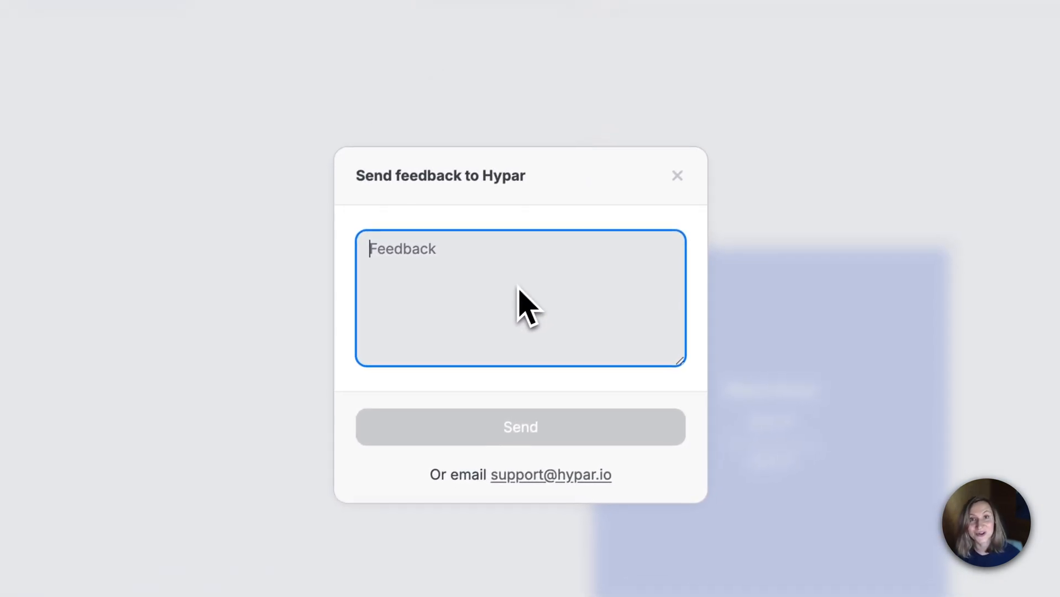